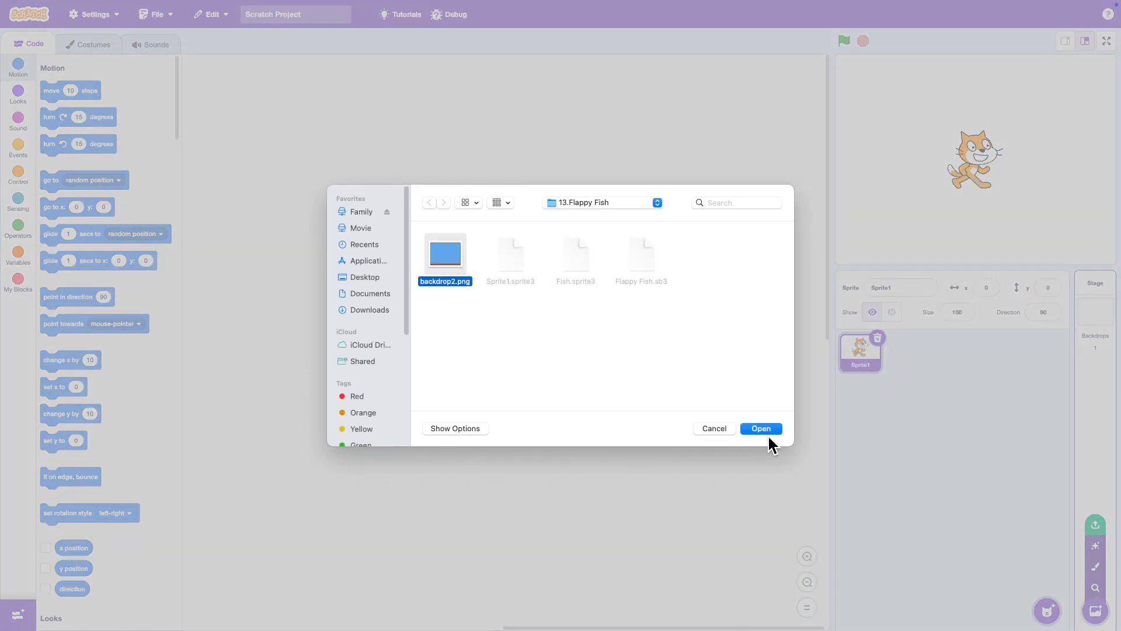
# Step: Upload backdrop2.png as the blue underwater stage backdrop and return to the code
pyautogui.click(761, 429)
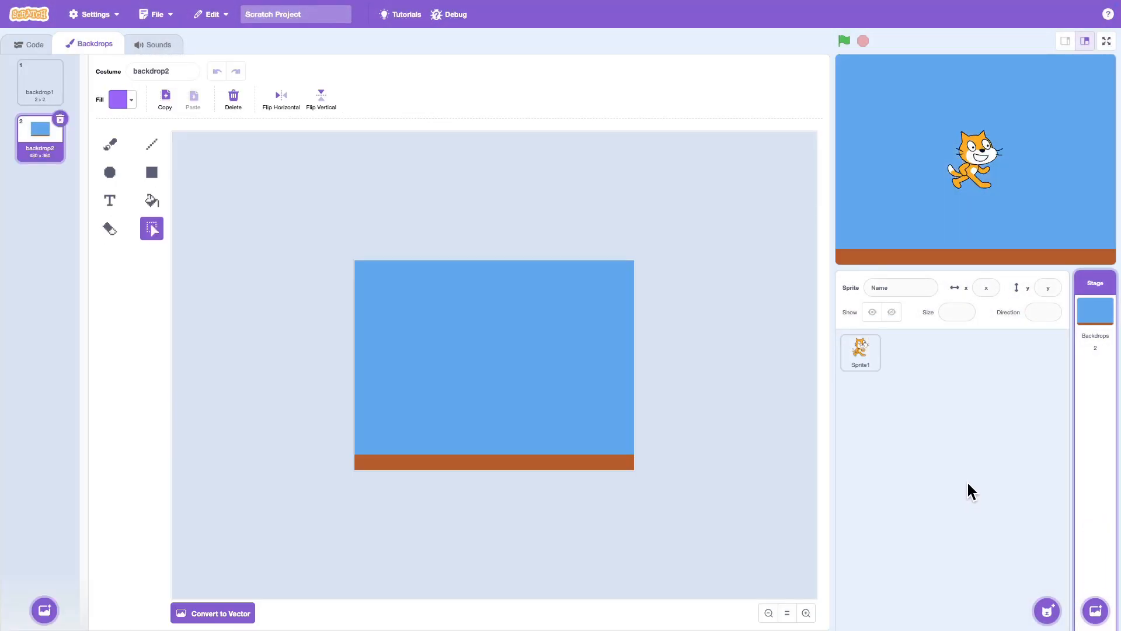
pyautogui.click(860, 351)
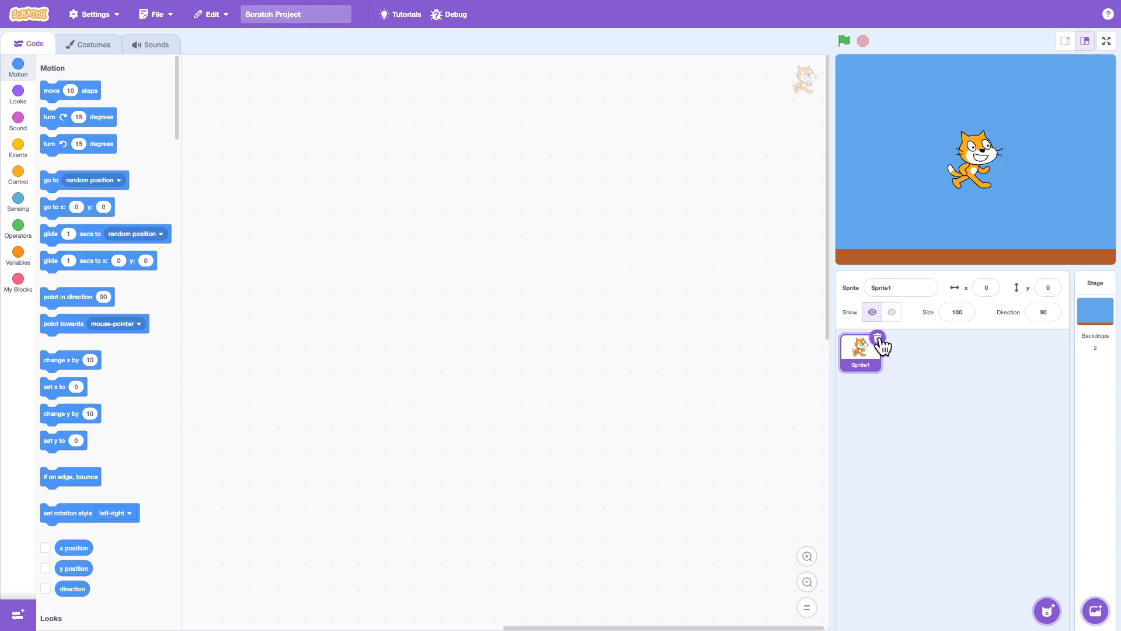
# Step: Delete the cat Sprite1 and upload Fish.sprite3 and Pipe.sprite3 as new sprites
pyautogui.click(1094, 311)
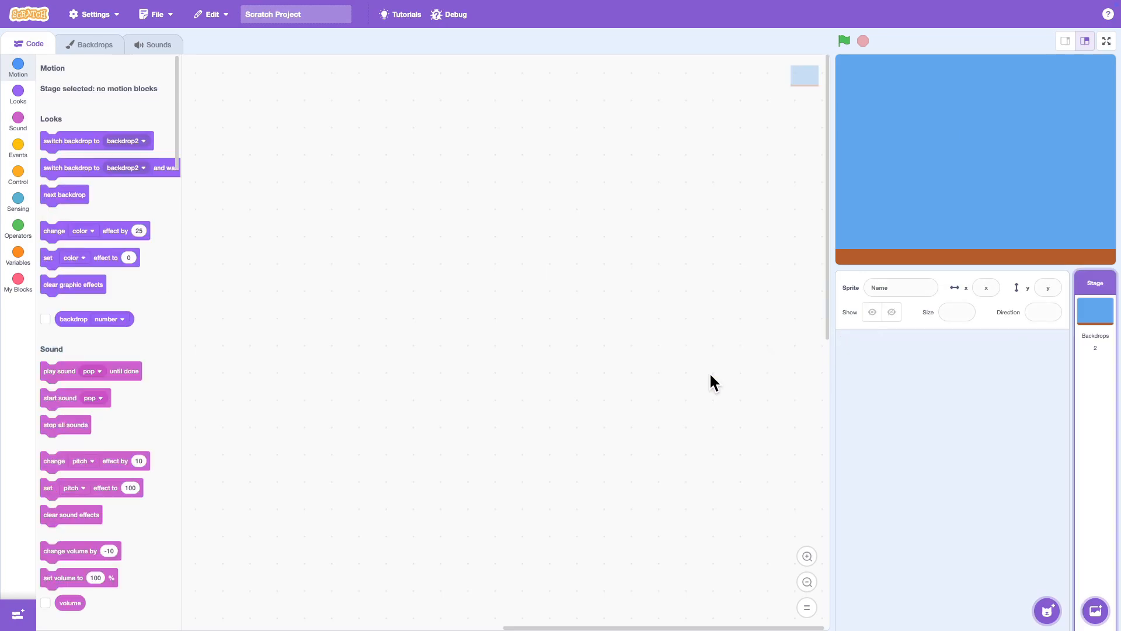
pyautogui.click(1046, 610)
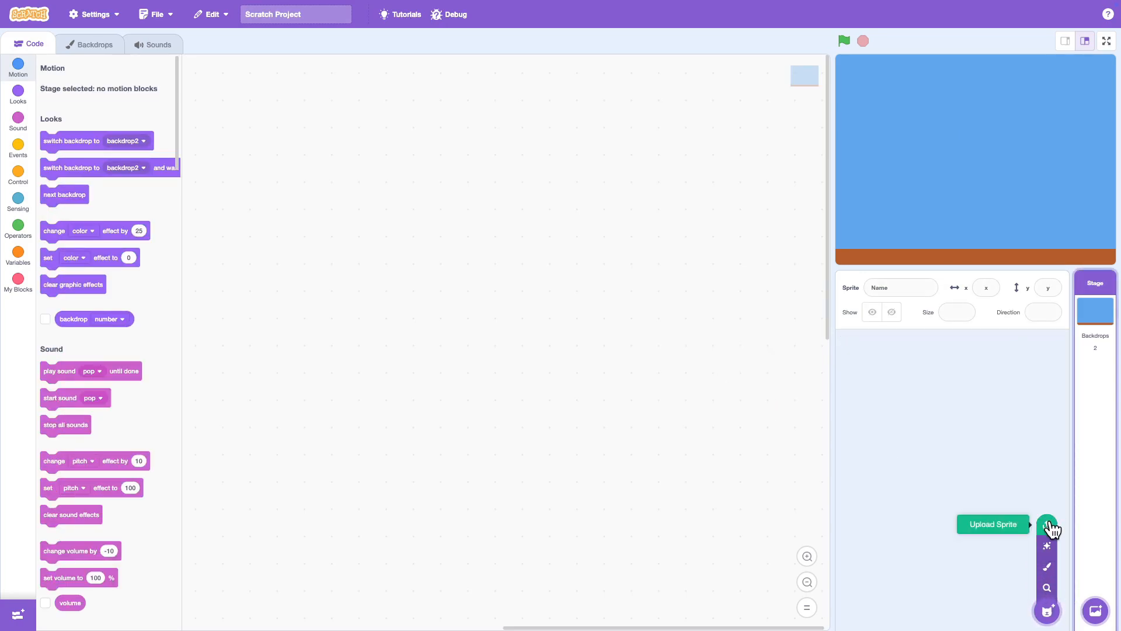
pyautogui.click(1046, 523)
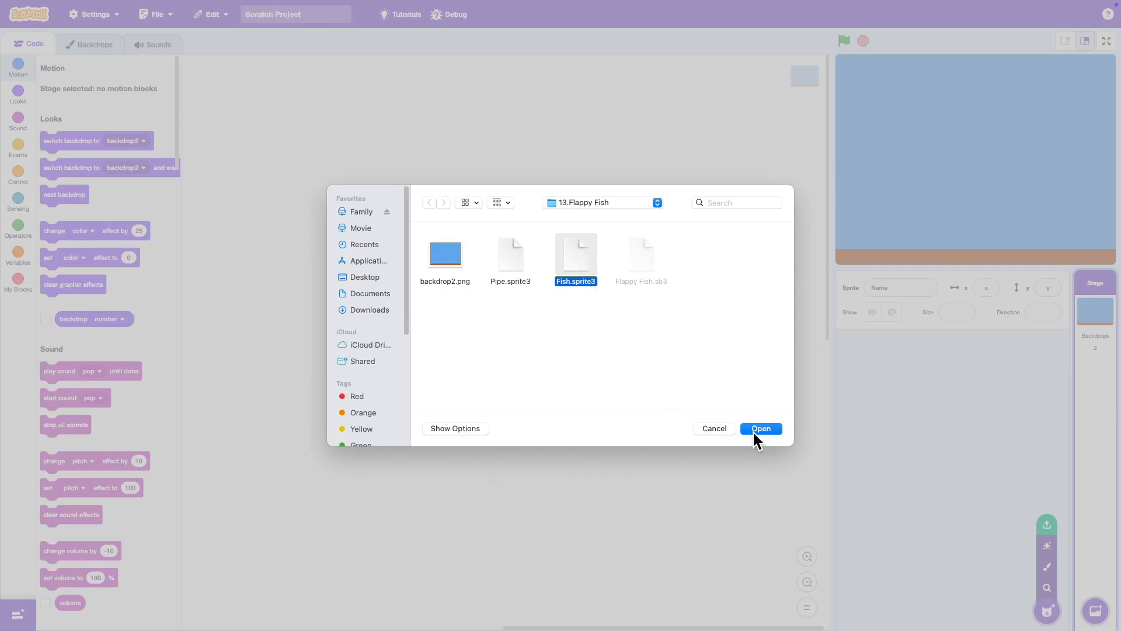
pyautogui.click(760, 429)
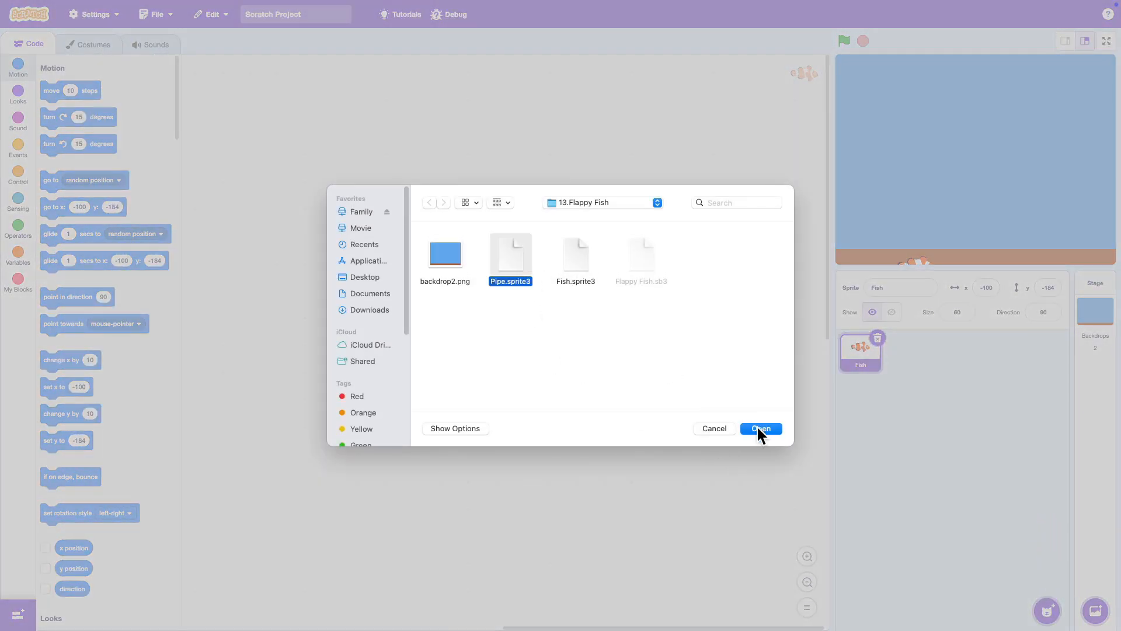
pyautogui.click(759, 427)
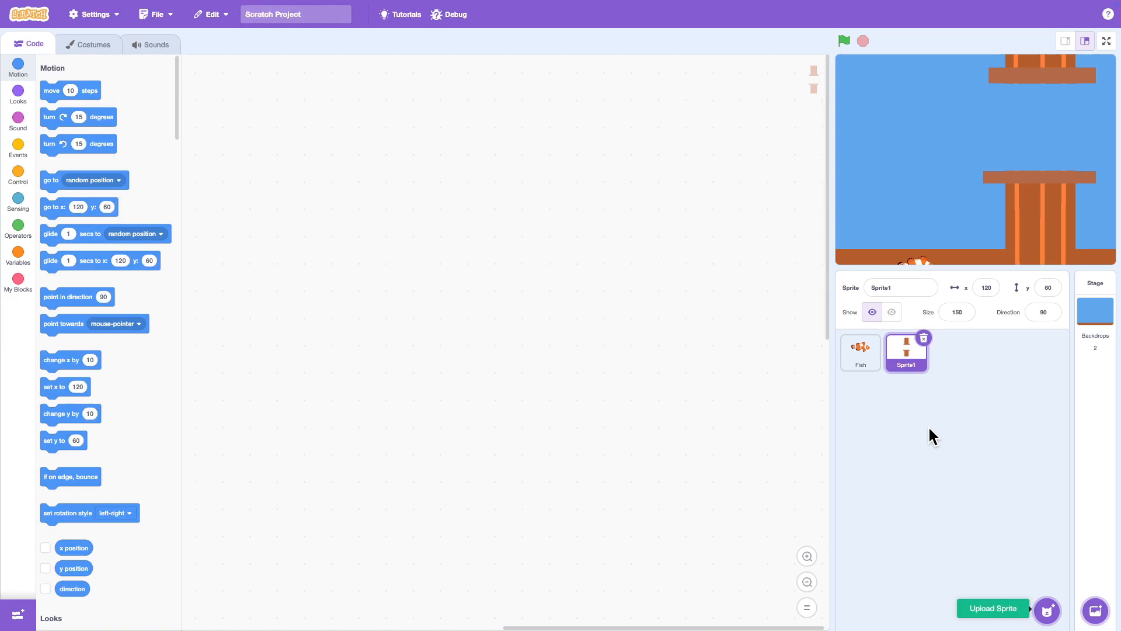
# Step: Create Speed and Score variables for all sprites, both shown on the stage
pyautogui.click(18, 250)
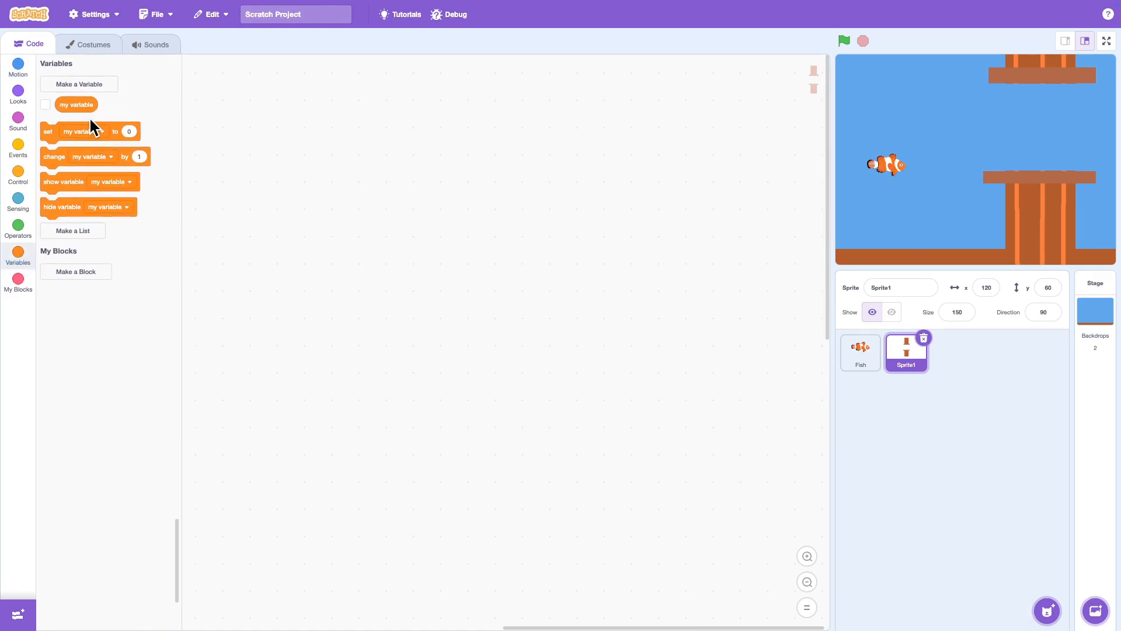
pyautogui.click(78, 84)
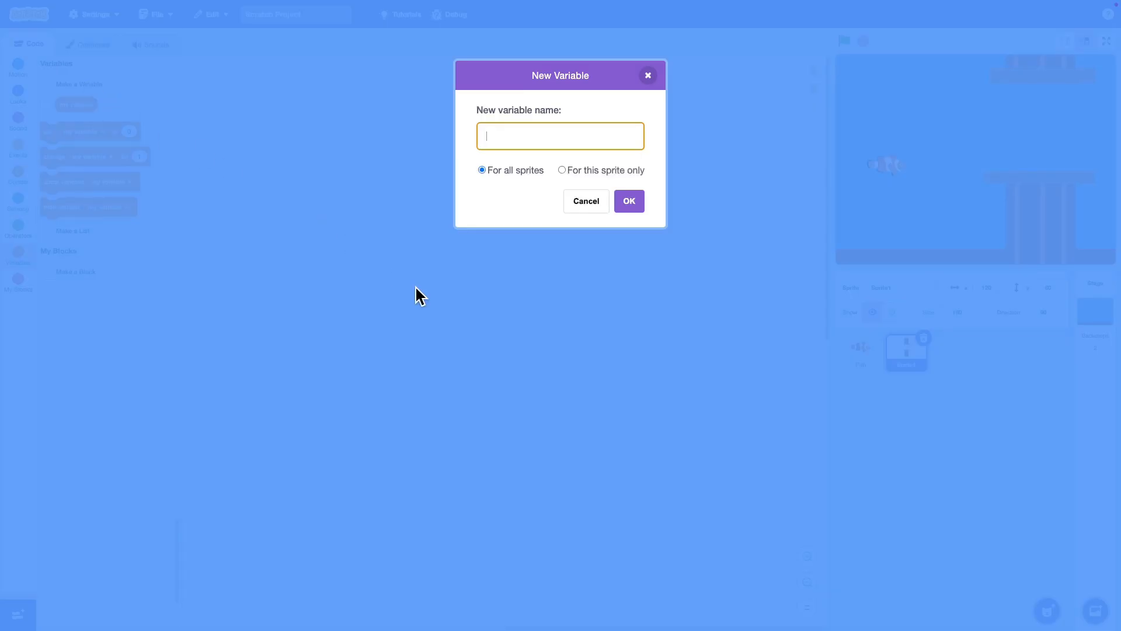
pyautogui.write('Speed')
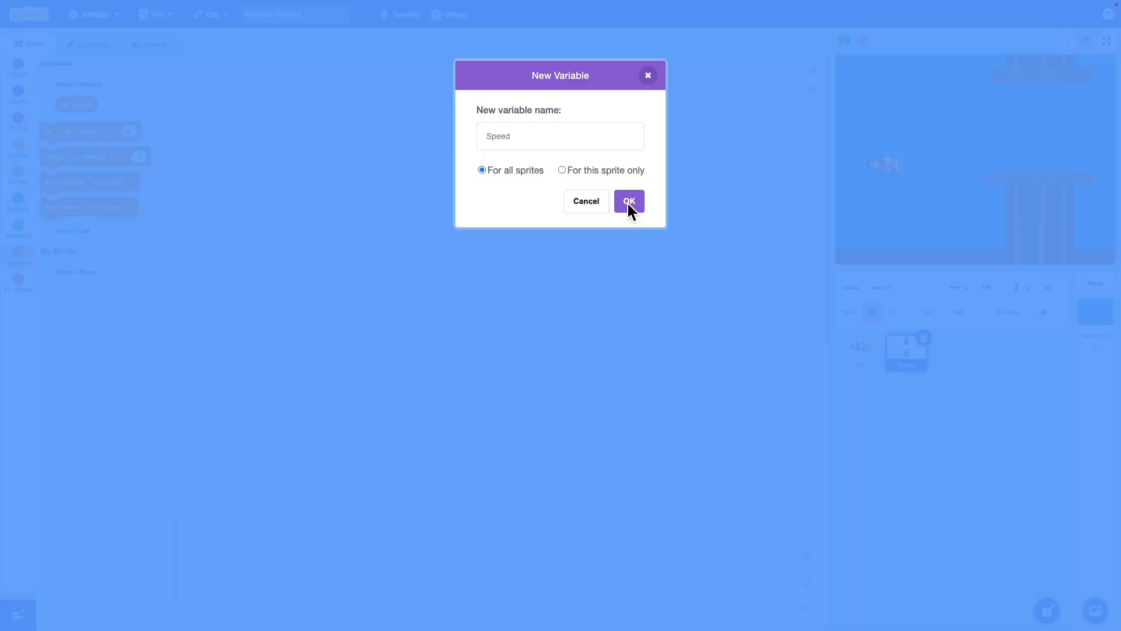
pyautogui.click(628, 201)
pyautogui.write('Score')
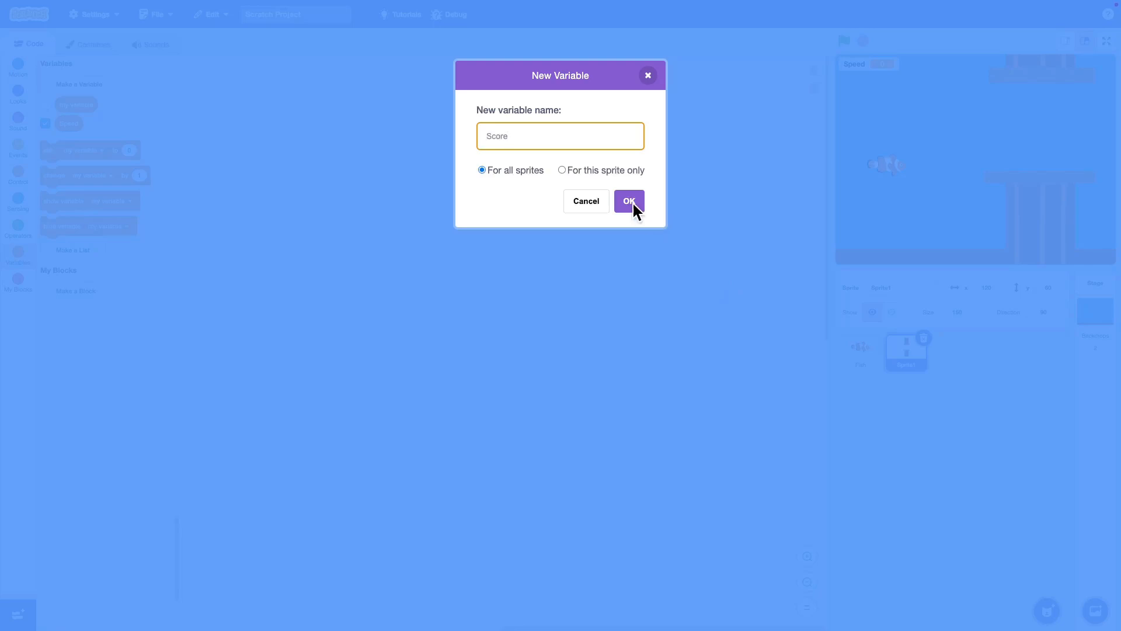
pyautogui.click(628, 201)
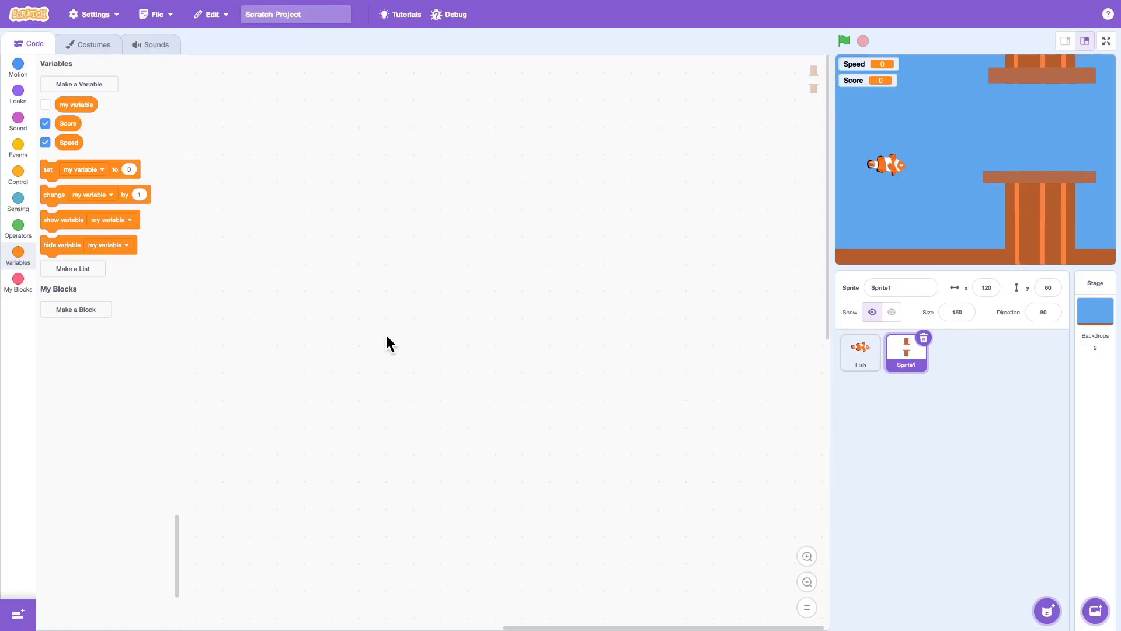
# Step: Start the Fish's flag script: set Score 0, Speed 0, size 60%, go to x:-100 y:0
pyautogui.click(859, 351)
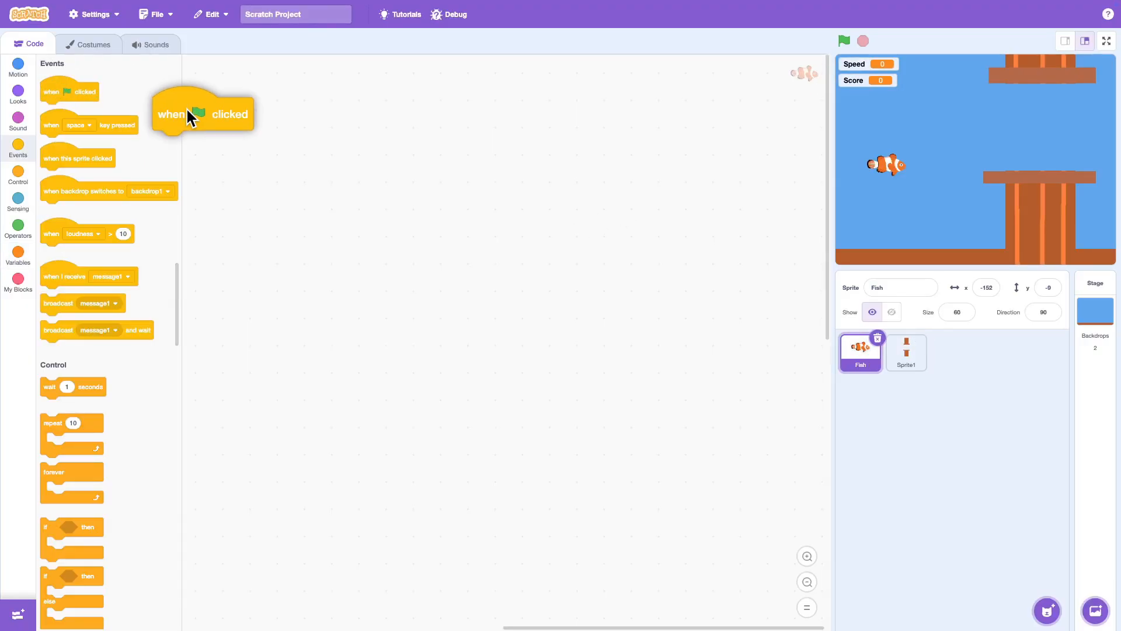
pyautogui.click(18, 248)
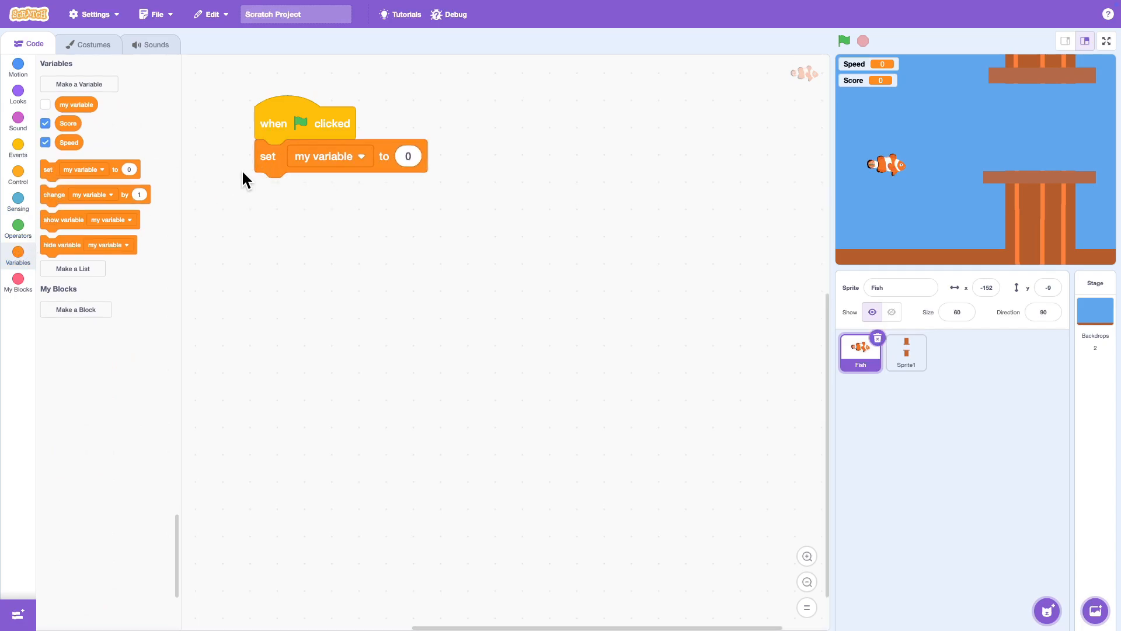
pyautogui.click(328, 155)
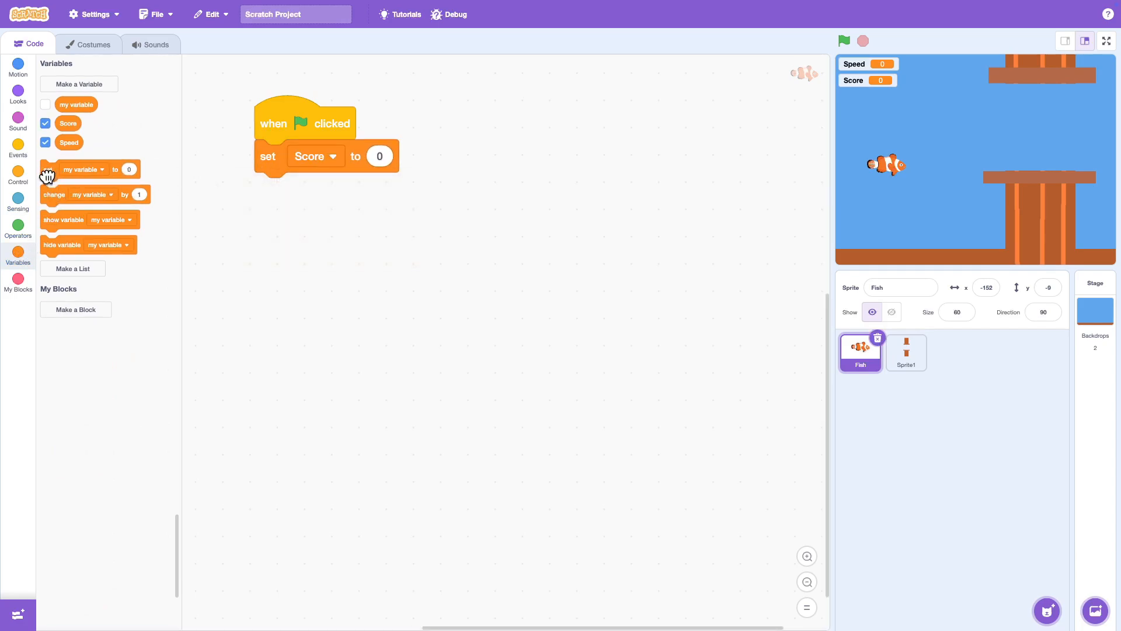
pyautogui.click(17, 94)
pyautogui.write('60')
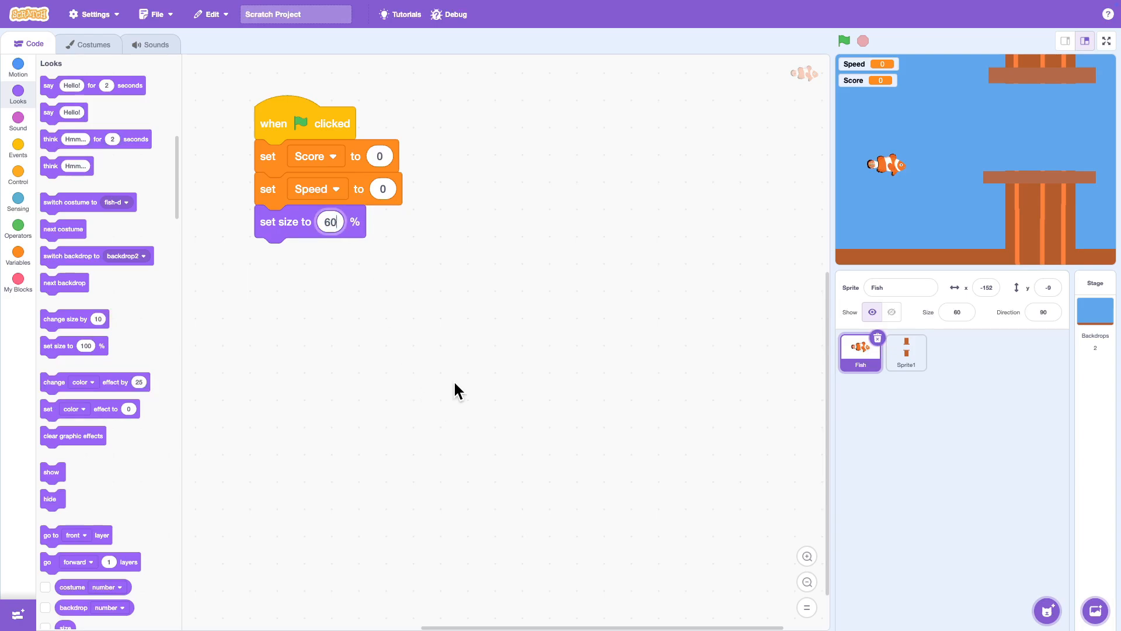
pyautogui.click(17, 68)
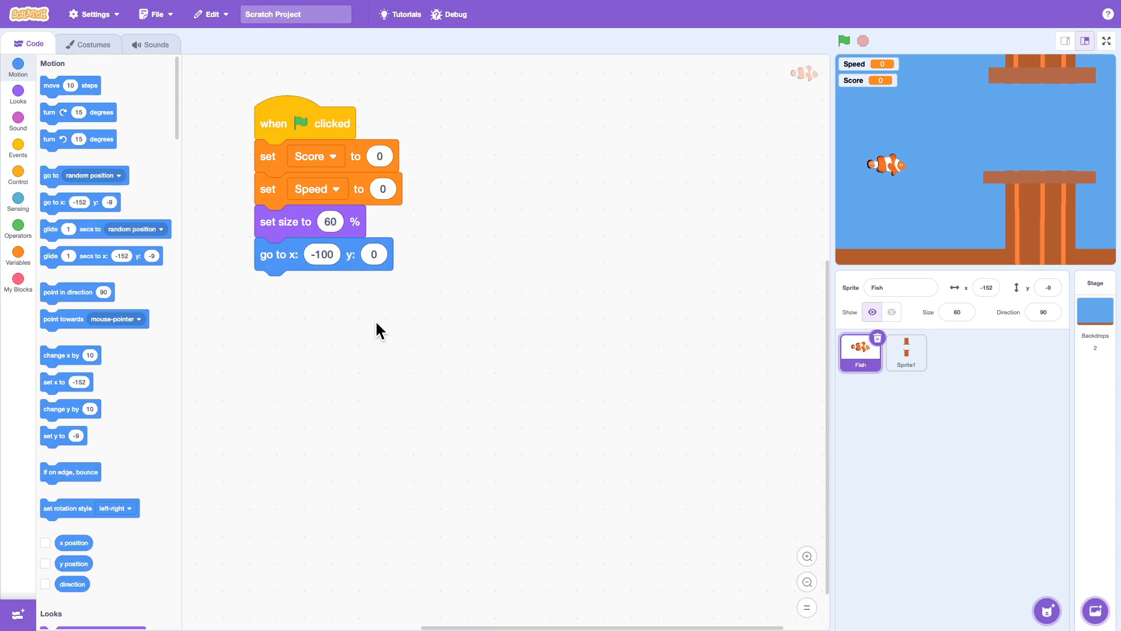
# Step: Add a forever loop that changes y by Speed and Speed by -0.2 for gravity
pyautogui.click(17, 146)
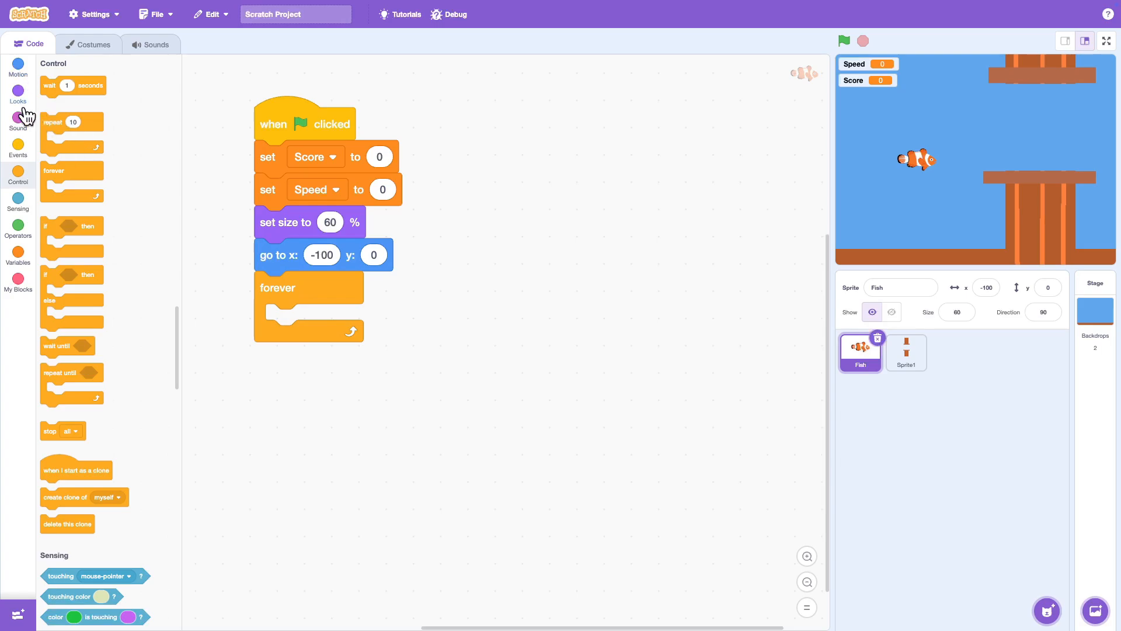
pyautogui.click(17, 63)
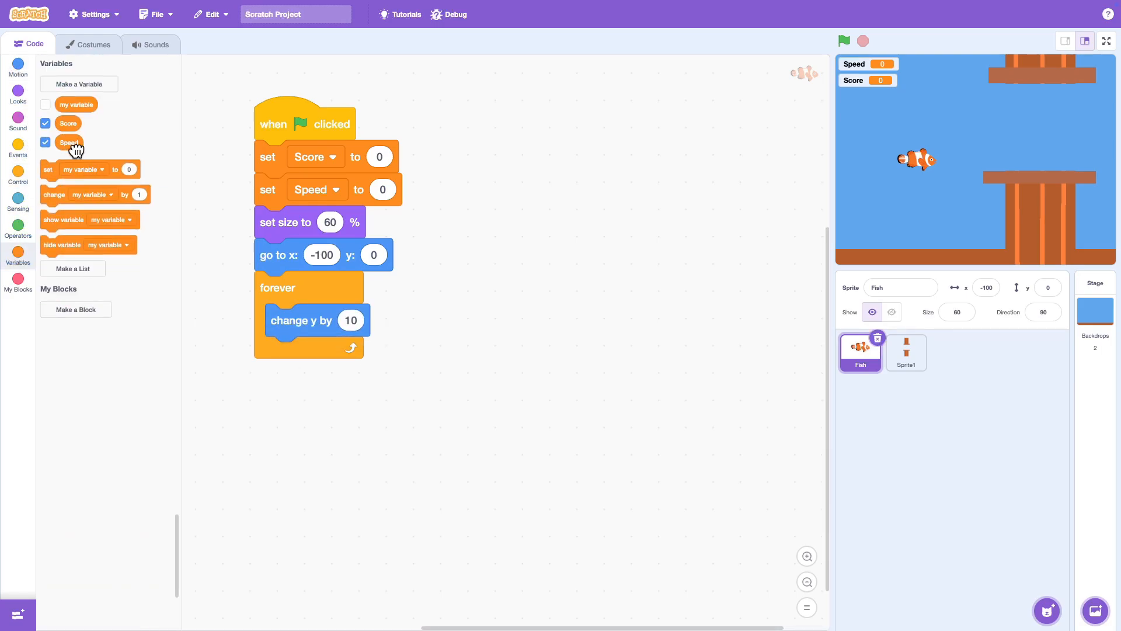
pyautogui.moveTo(68, 141); pyautogui.dragTo(361, 320)
pyautogui.write('-0.1')
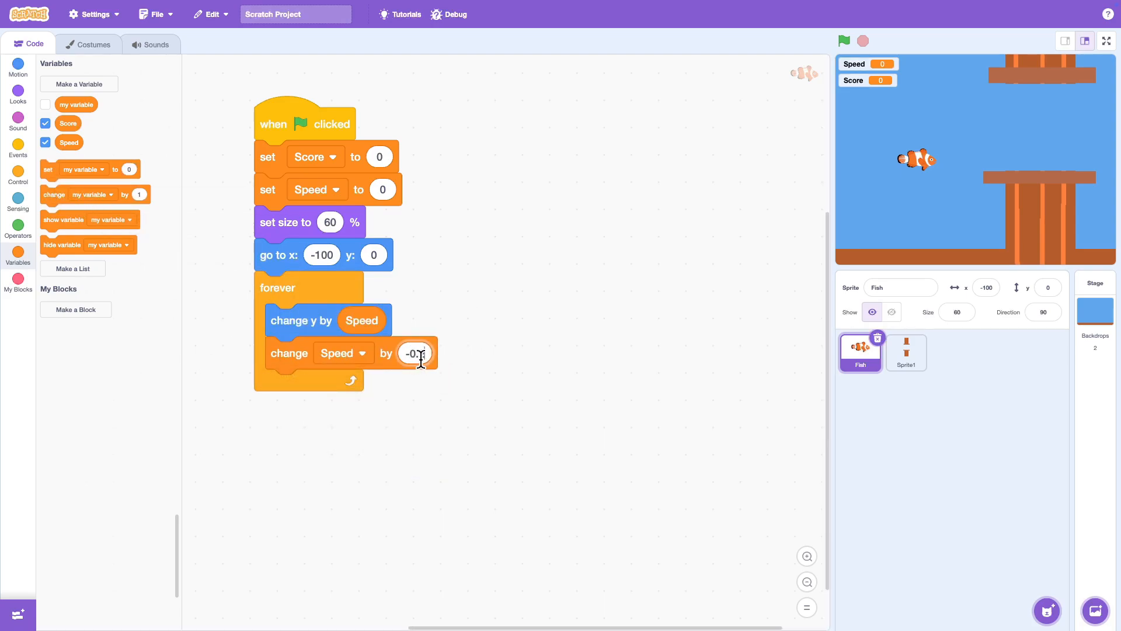
pyautogui.click(844, 40)
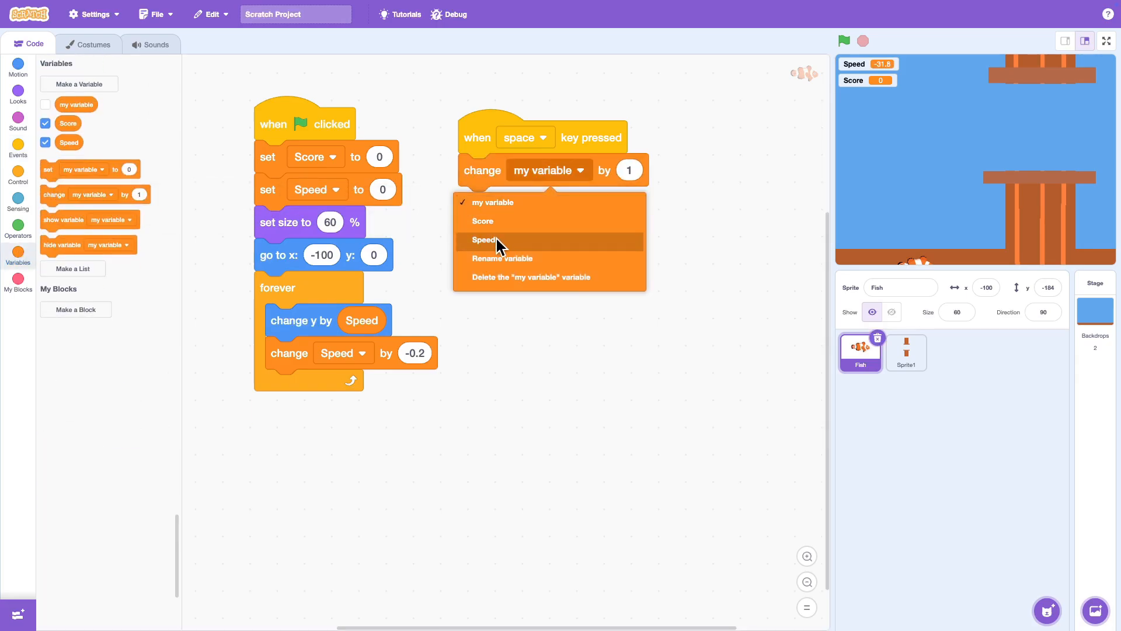
# Step: Make the space key change Speed by 7 and start the bubbles sound, then stop the game
pyautogui.click(485, 239)
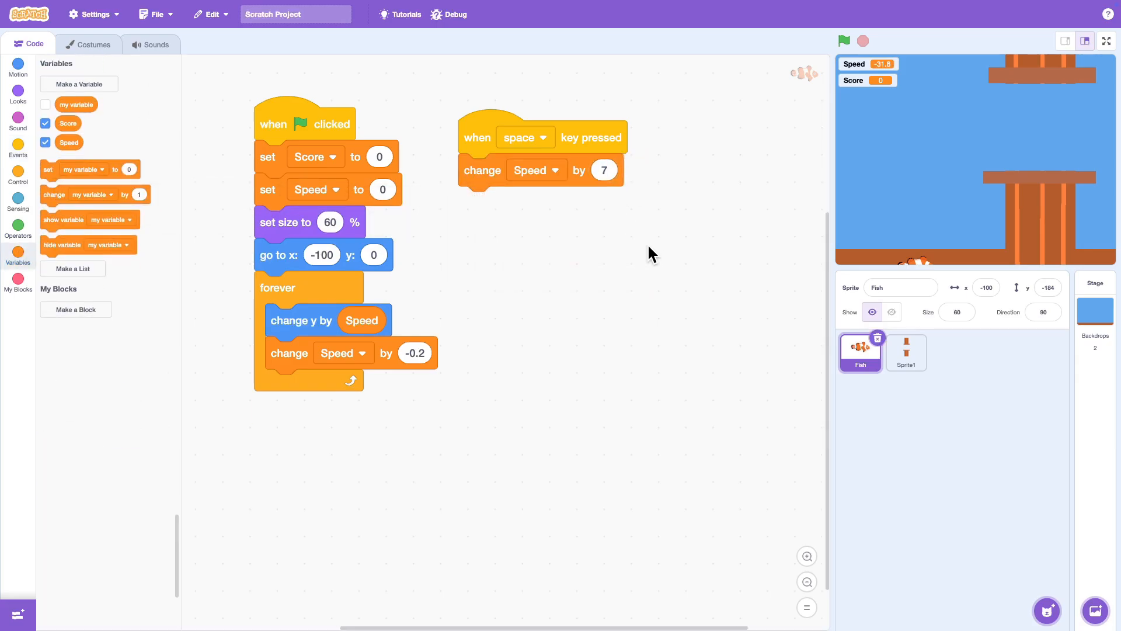
pyautogui.click(17, 120)
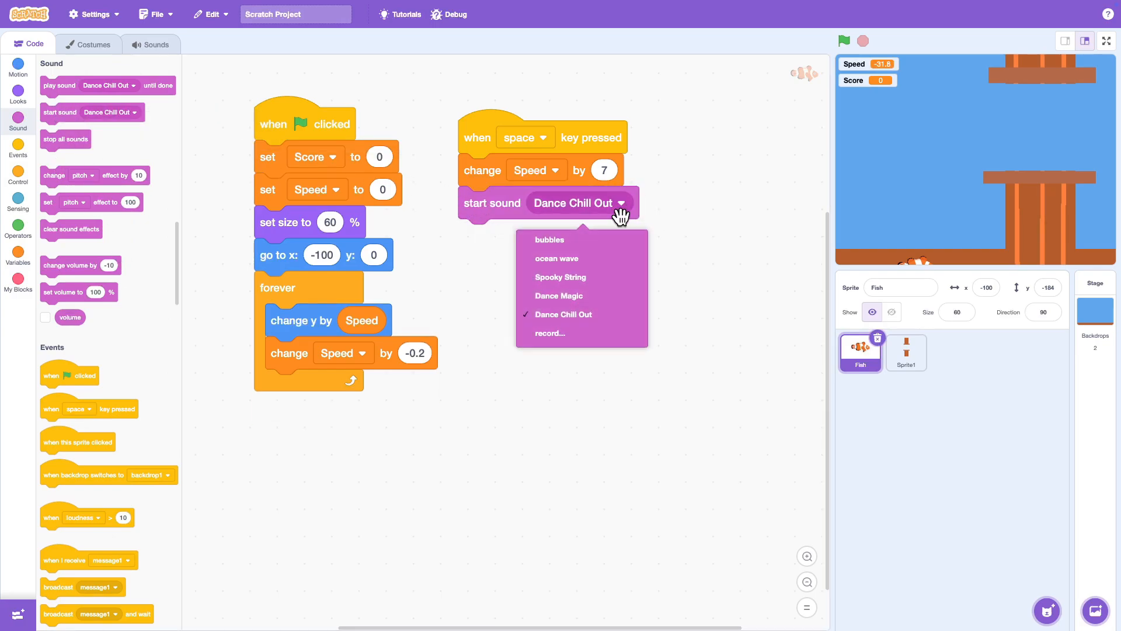
pyautogui.click(549, 239)
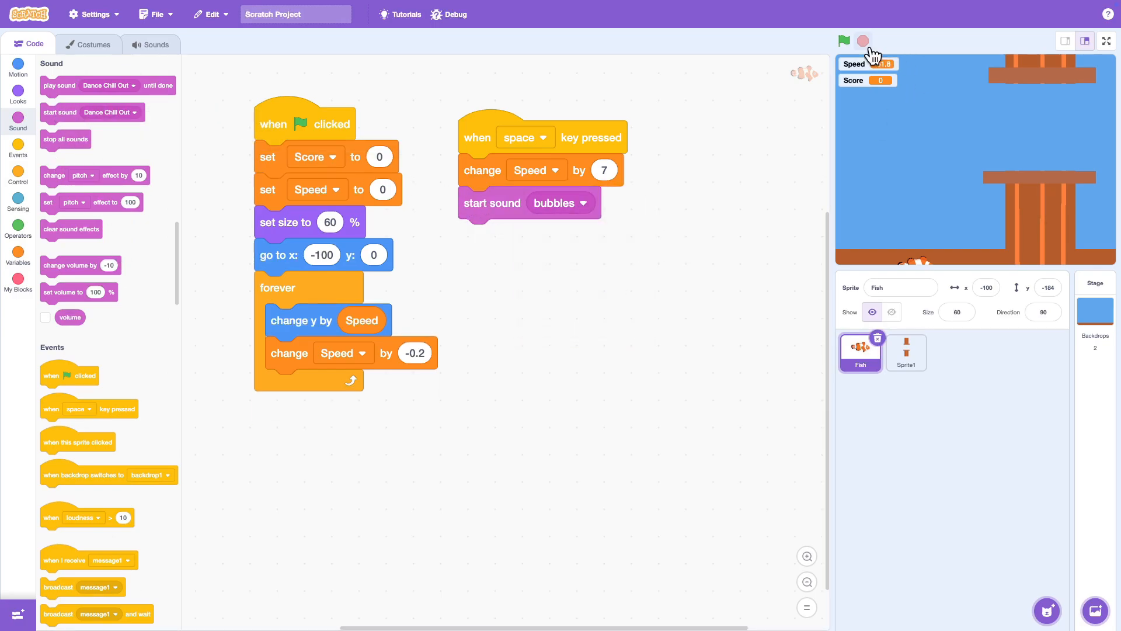
pyautogui.click(843, 40)
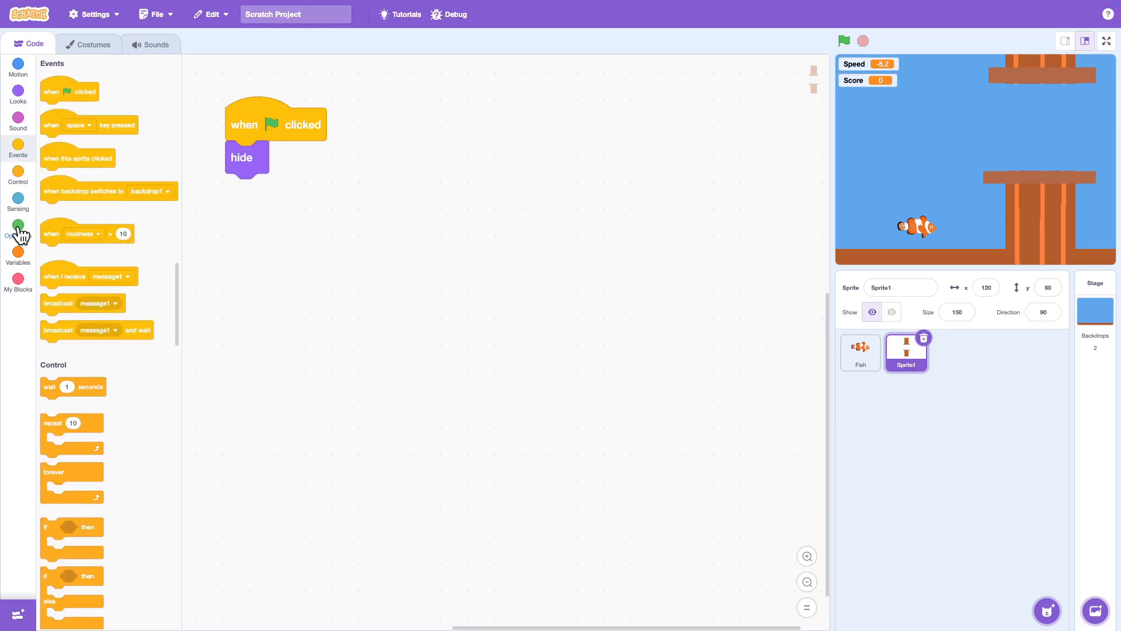
# Step: Make the pipe hide on flag and forever create a clone of itself every 5 seconds
pyautogui.click(18, 175)
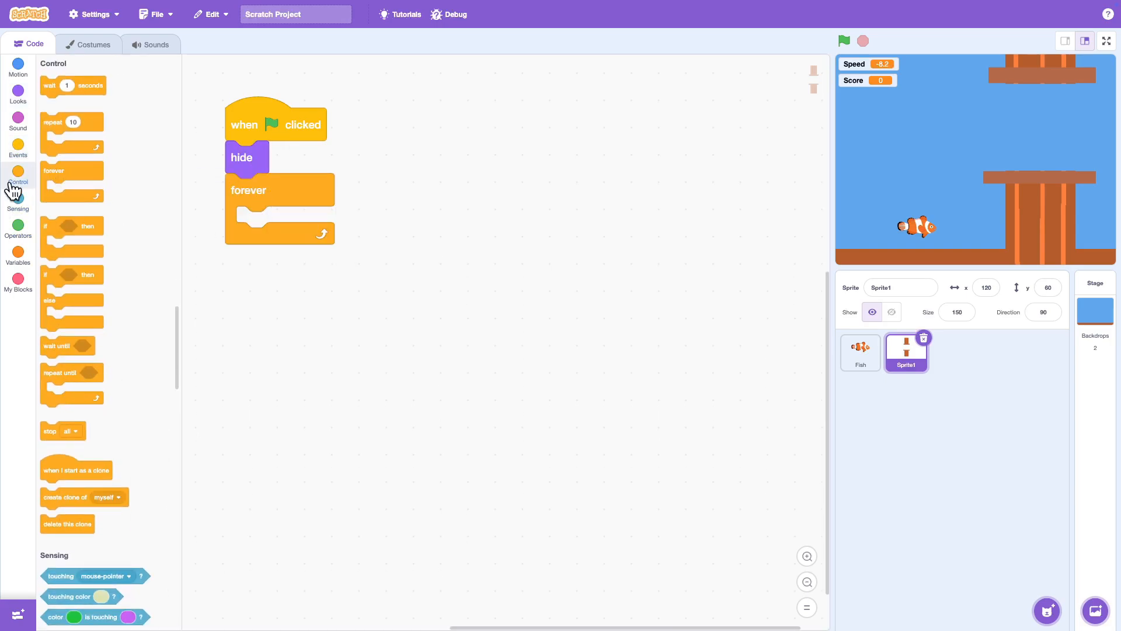
pyautogui.moveTo(65, 498); pyautogui.dragTo(286, 232)
pyautogui.write('60')
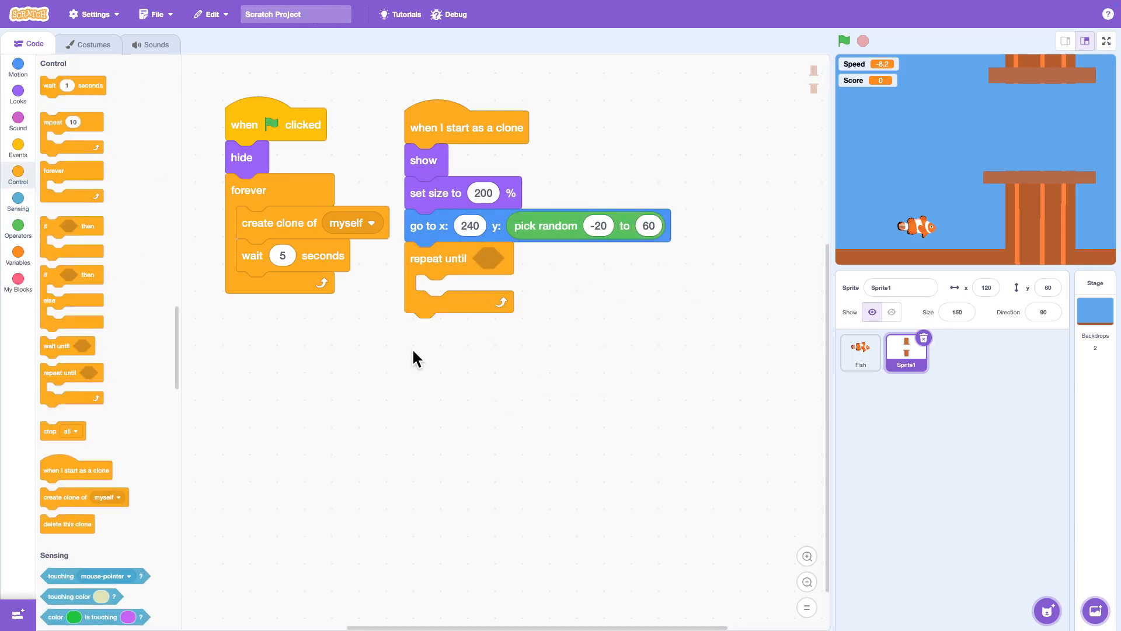
# Step: Clones move -2 steps until touching Fish; if x < -280, add 1 to Score and delete the clone
pyautogui.click(18, 68)
pyautogui.write('-2')
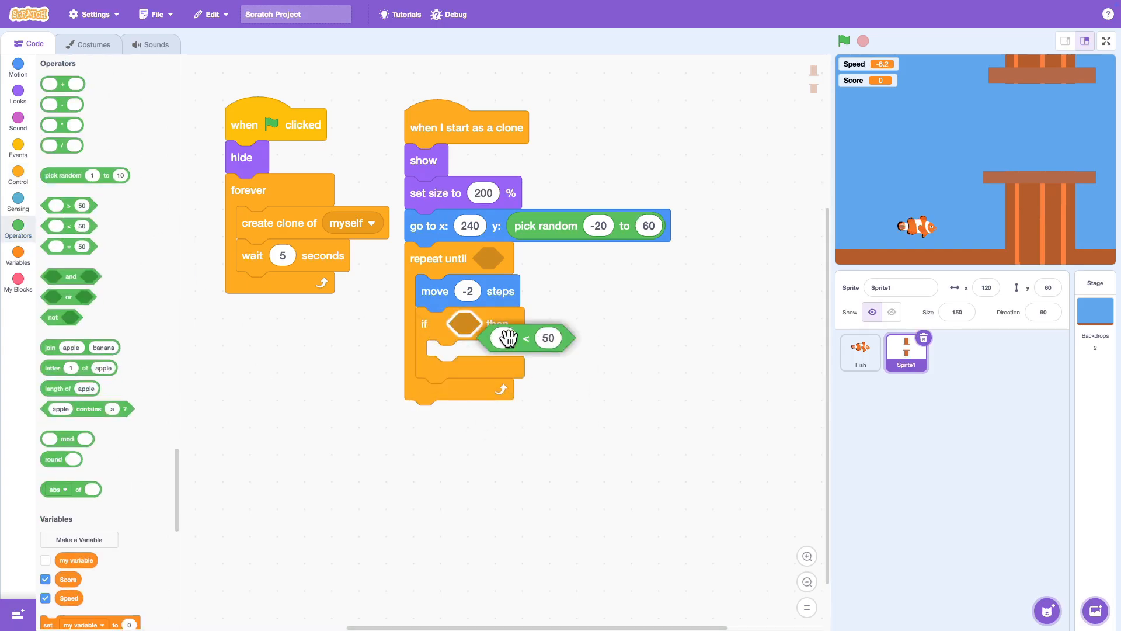
pyautogui.click(18, 67)
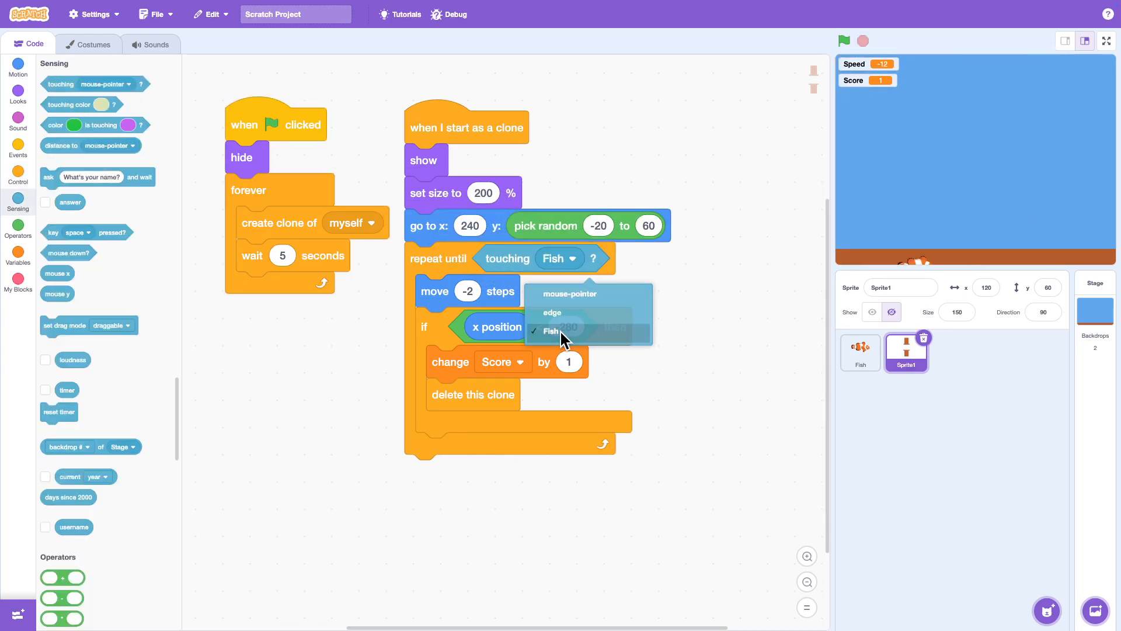
pyautogui.click(18, 149)
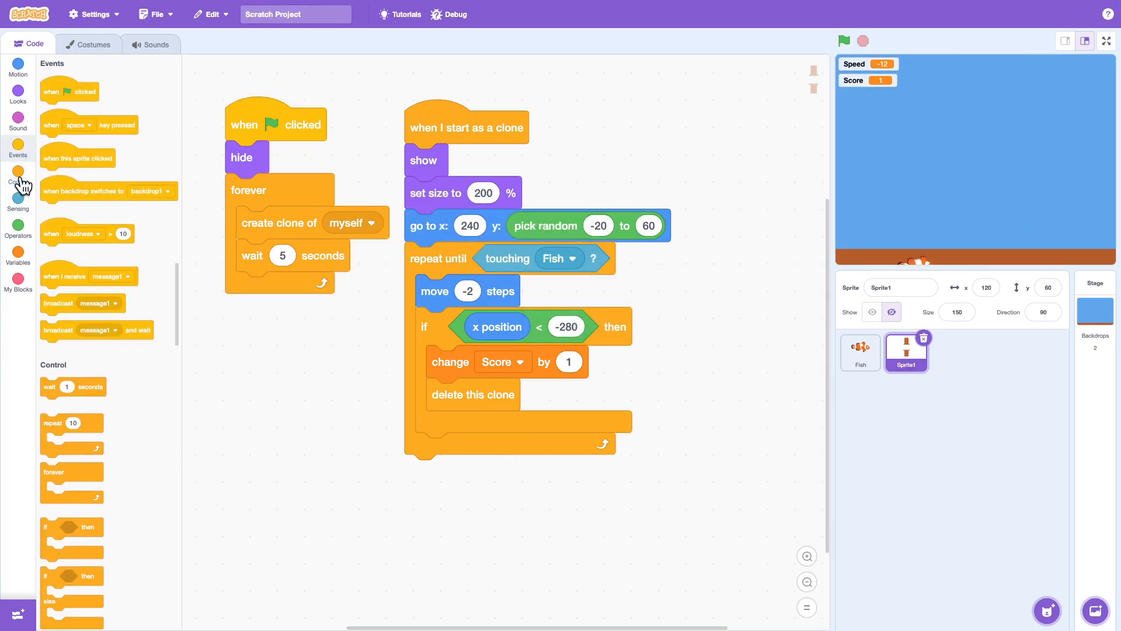